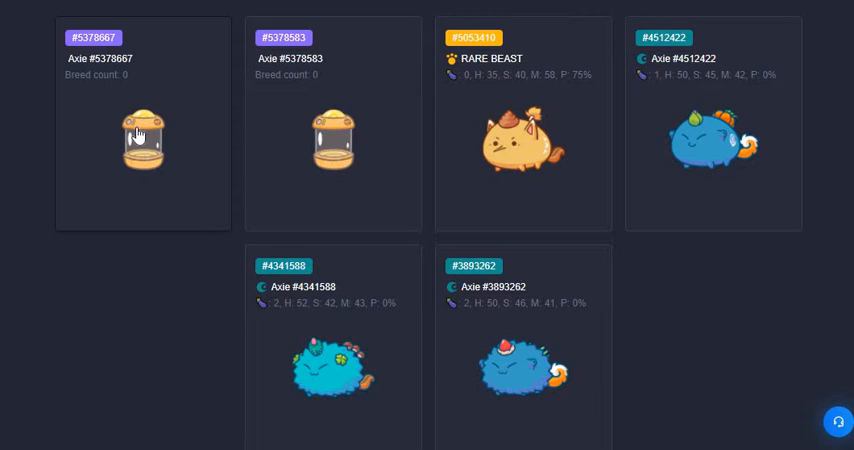
- View egg Axie #5378667's detail page down to its About and Parents sections
{"action": "left_click", "coordinate": [142, 140]}
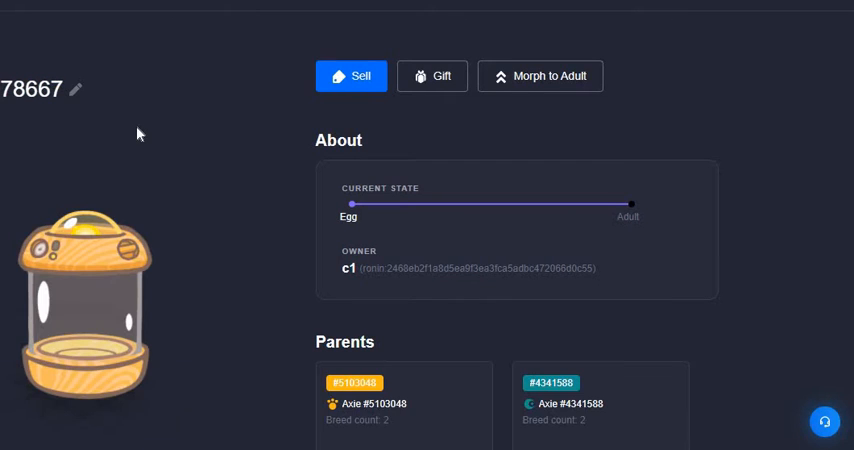
{"action": "scroll", "scroll_direction": "down", "scroll_amount": 3}
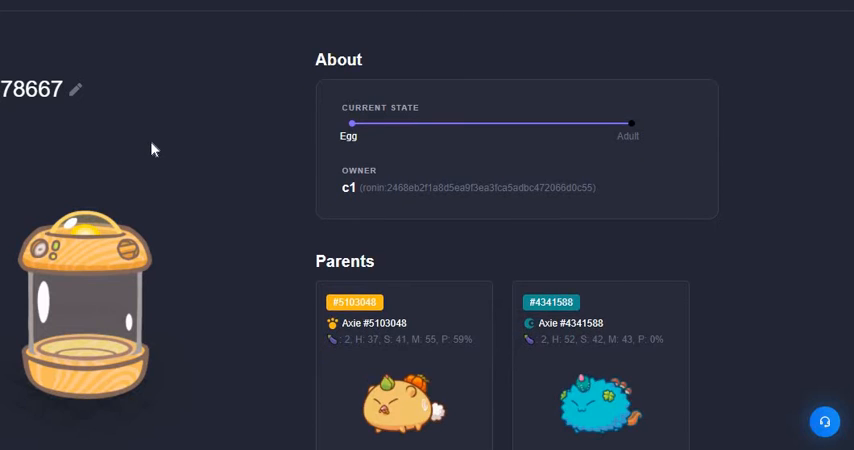
{"action": "scroll", "scroll_direction": "down", "scroll_amount": 3}
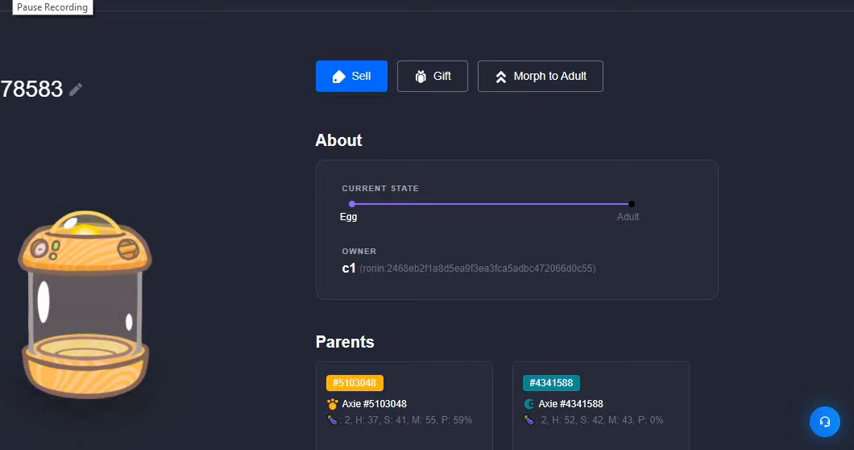
- Morph Axie #5378583 to an adult Beast and review its Stats, Body parts and Abilities
{"action": "left_click", "coordinate": [540, 76]}
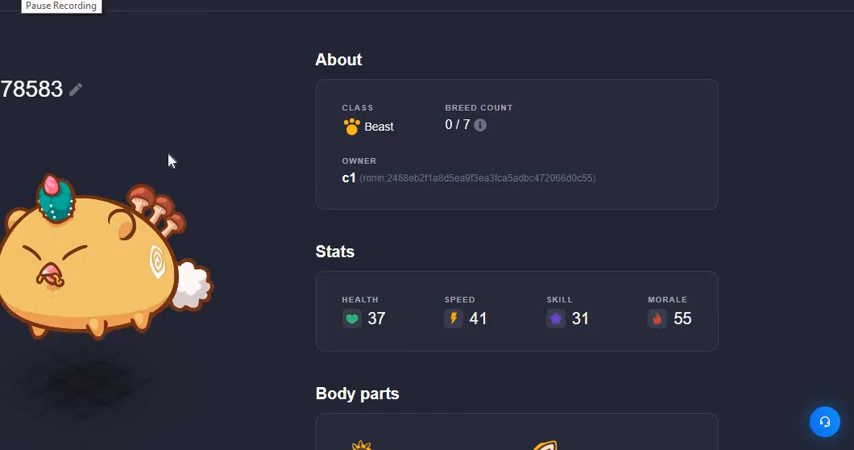
{"action": "scroll", "scroll_direction": "down", "scroll_amount": 3}
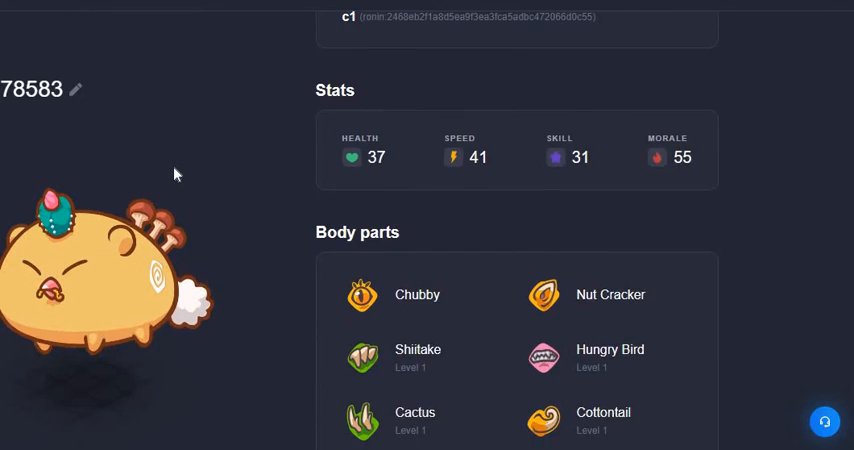
{"action": "scroll", "scroll_direction": "down", "scroll_amount": 3}
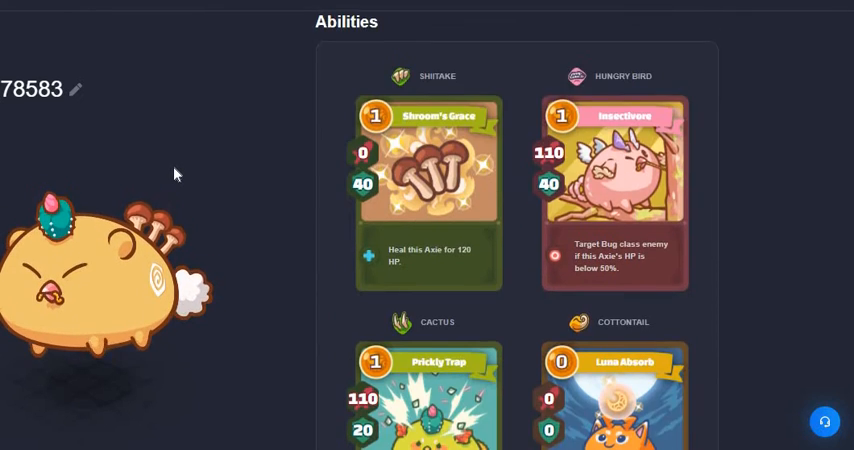
{"action": "scroll", "scroll_direction": "down", "scroll_amount": 3}
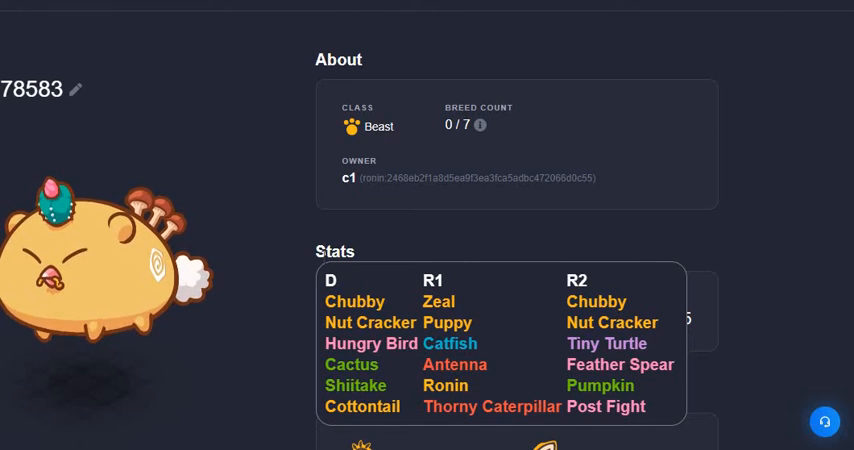
{"action": "scroll", "scroll_direction": "down", "scroll_amount": 3}
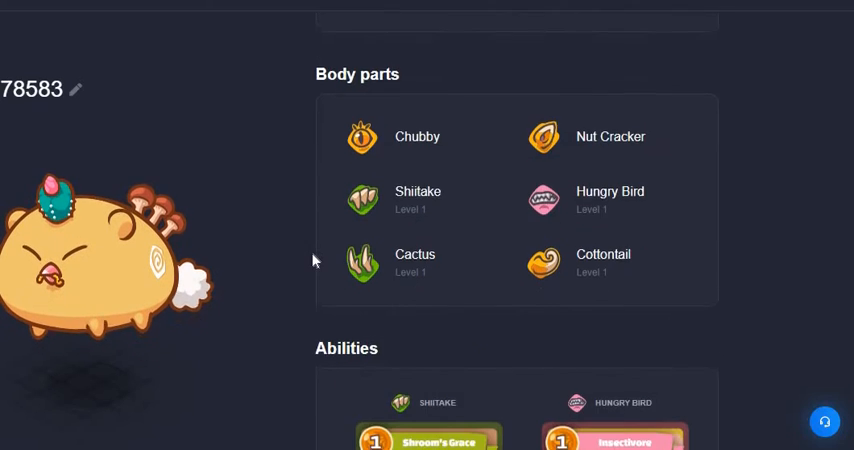
{"action": "scroll", "scroll_direction": "down", "scroll_amount": 3}
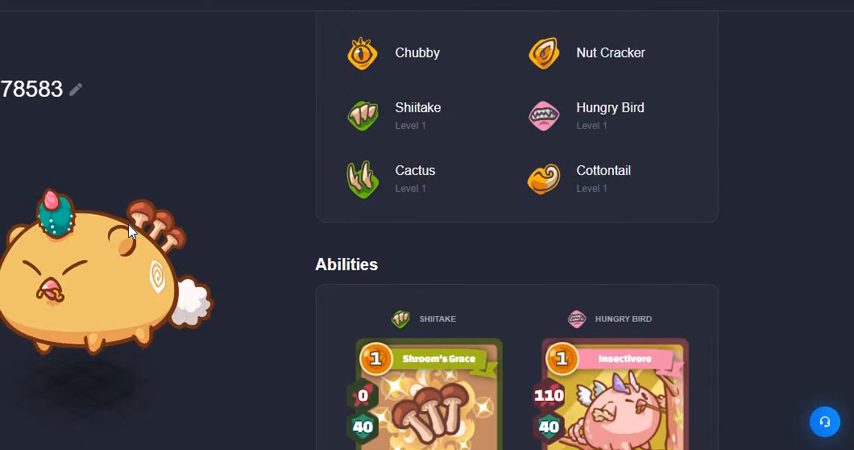
{"action": "scroll", "scroll_direction": "up", "scroll_amount": 3}
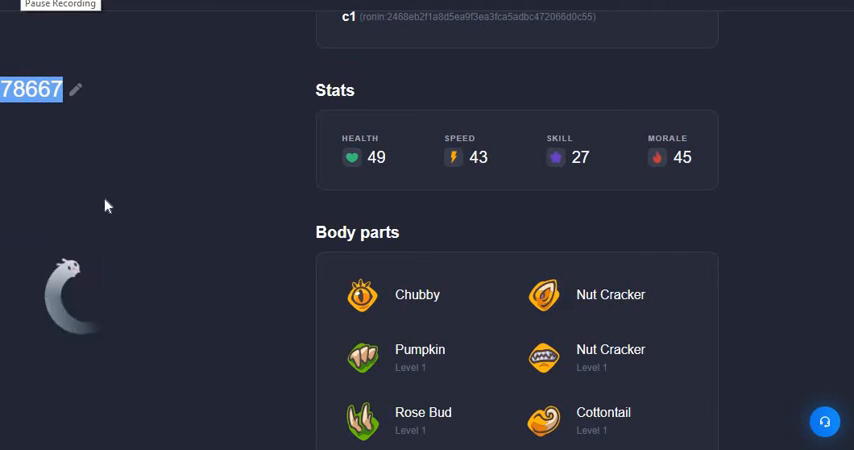
{"action": "mouse_move", "coordinate": [126, 224]}
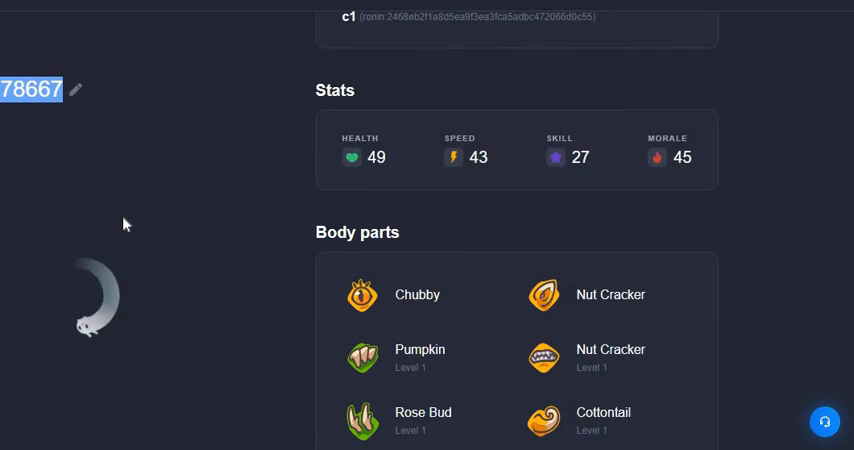
- Reveal Axie #5378667's ability cards: Pumpkin's October Treat, Nut Crack, Healing Aroma, Lunar Absorb
{"action": "scroll", "scroll_direction": "down", "scroll_amount": 3}
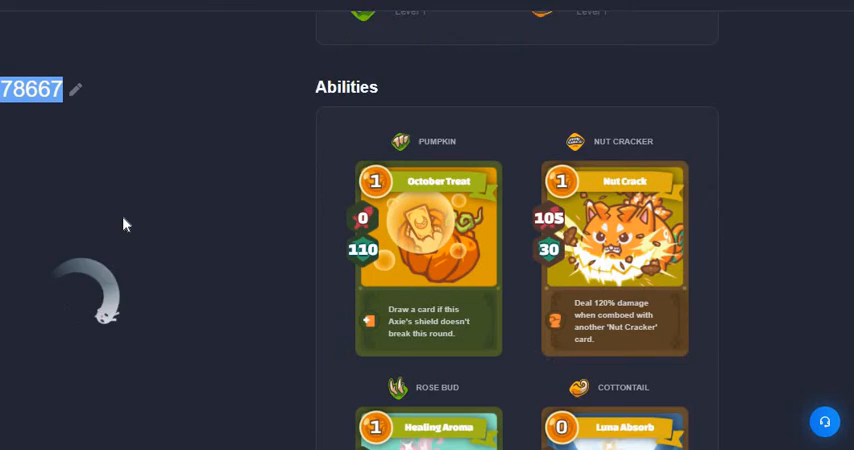
{"action": "scroll", "scroll_direction": "down", "scroll_amount": 3}
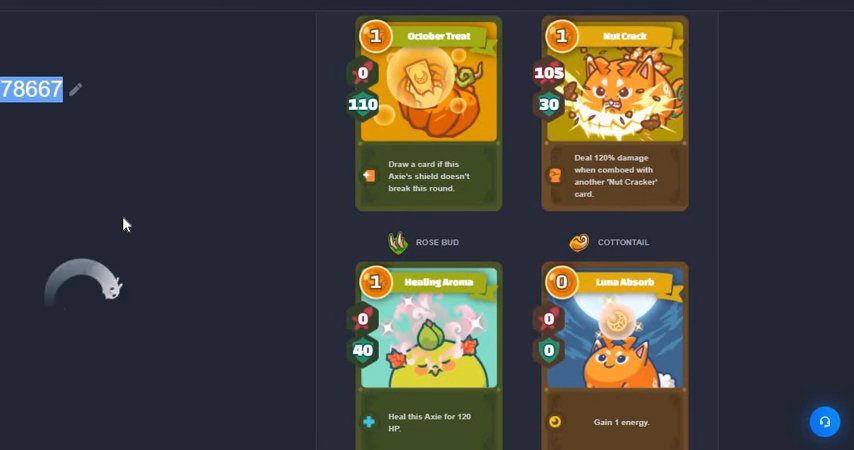